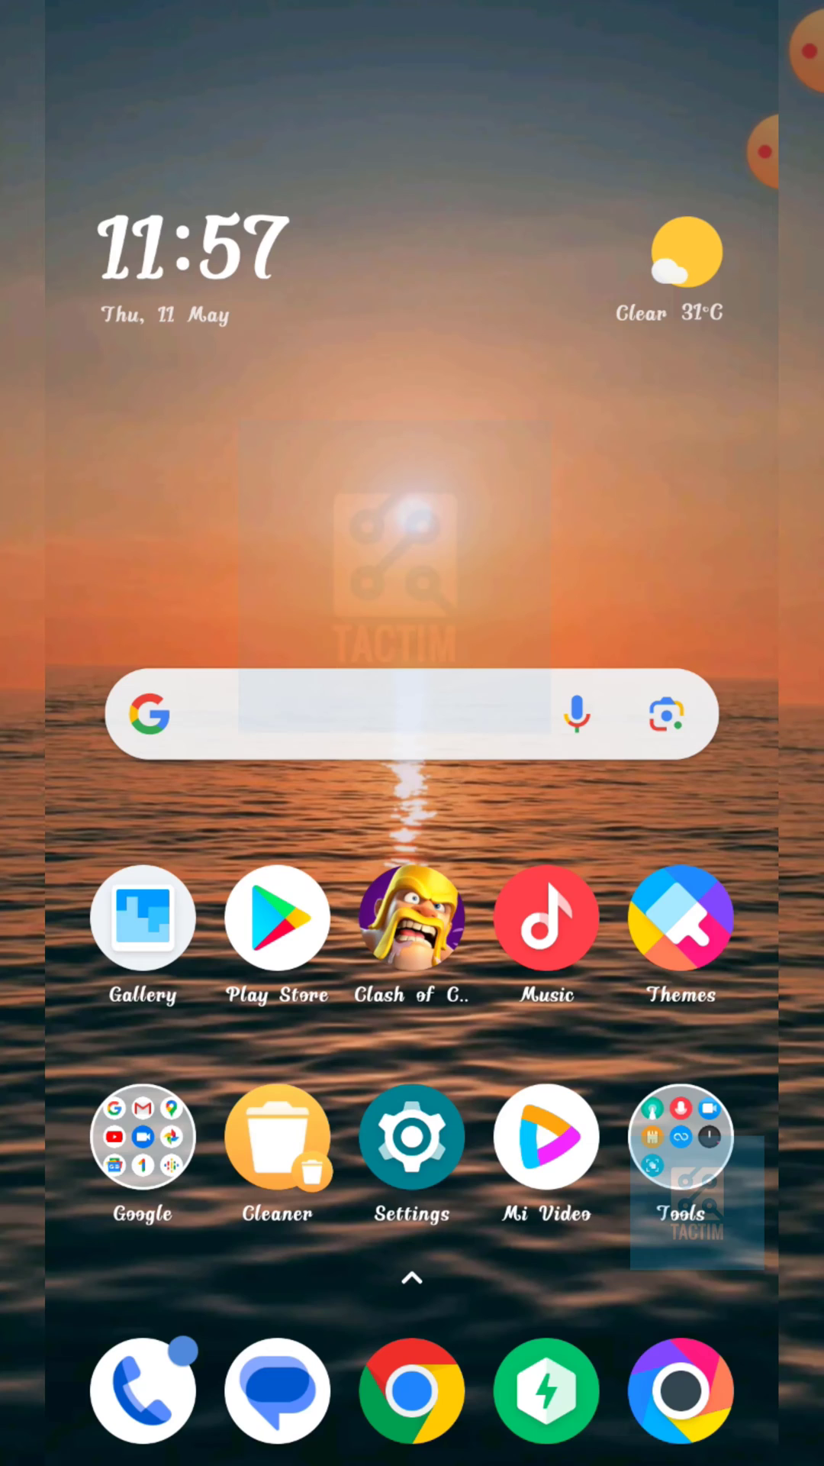
Step: Open the Google folder on the home screen and launch Google Photos to its May grid
click(142, 1136)
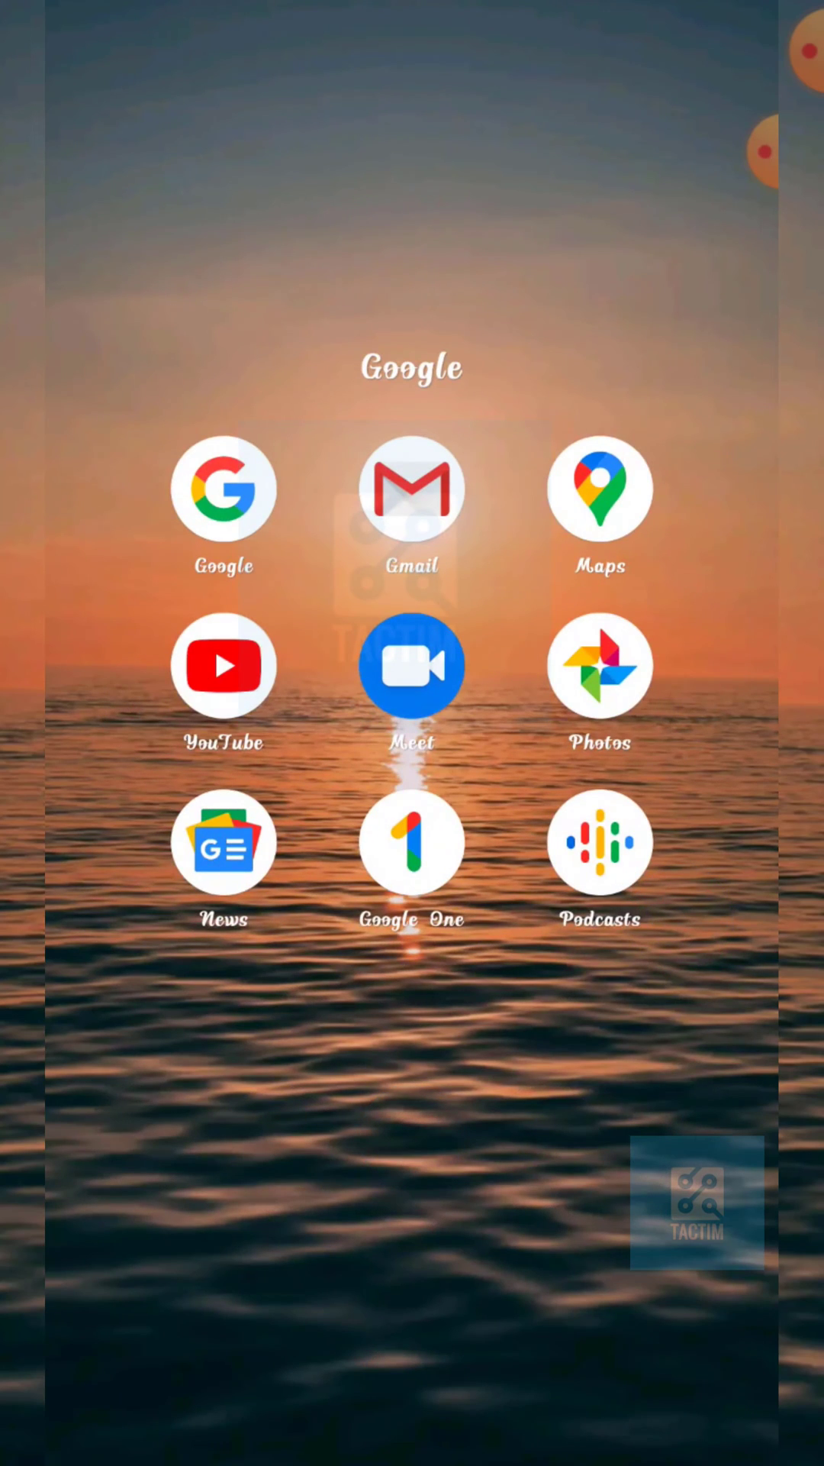
click(599, 666)
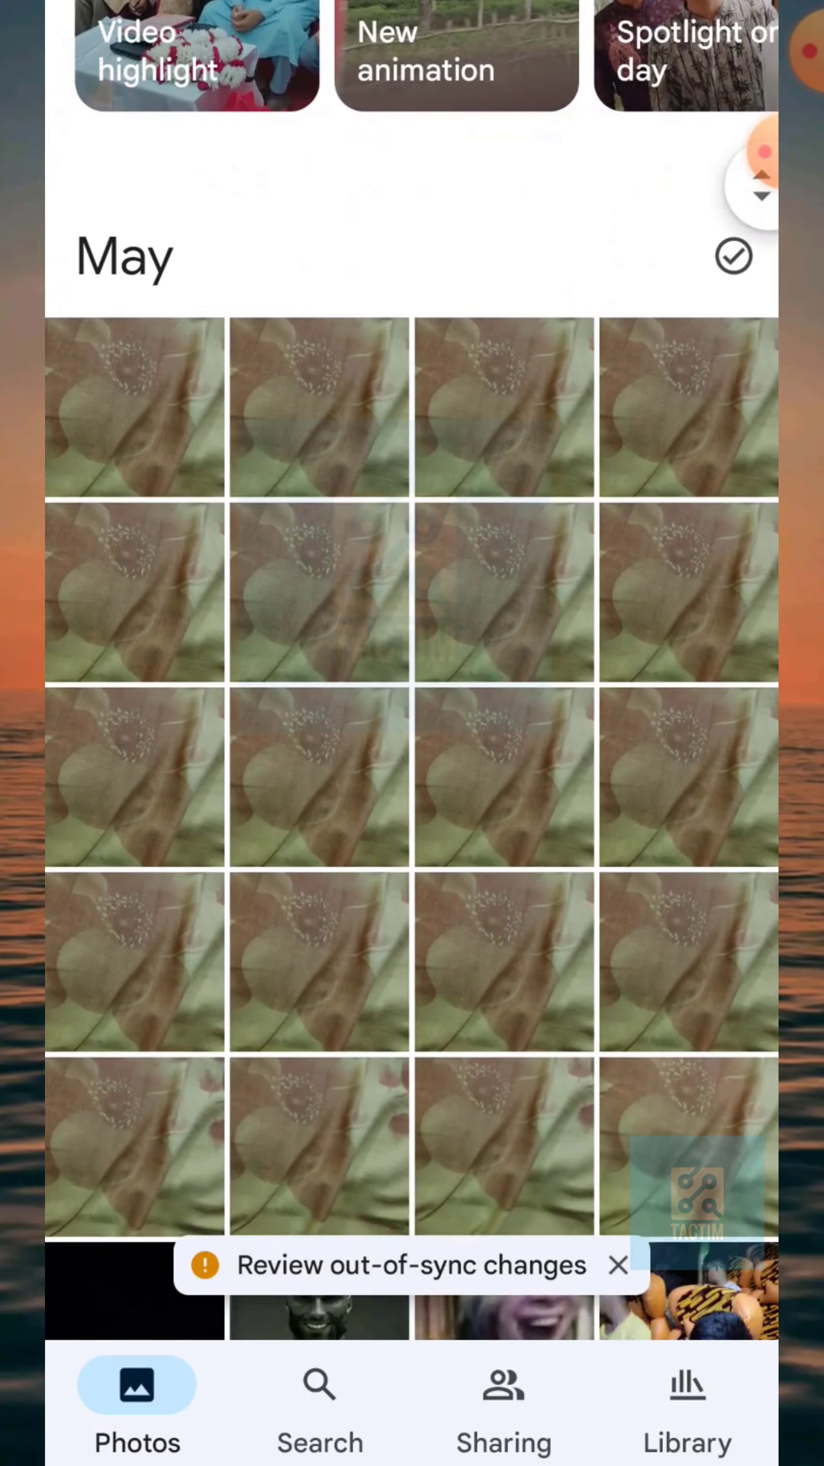
scroll(up, 3)
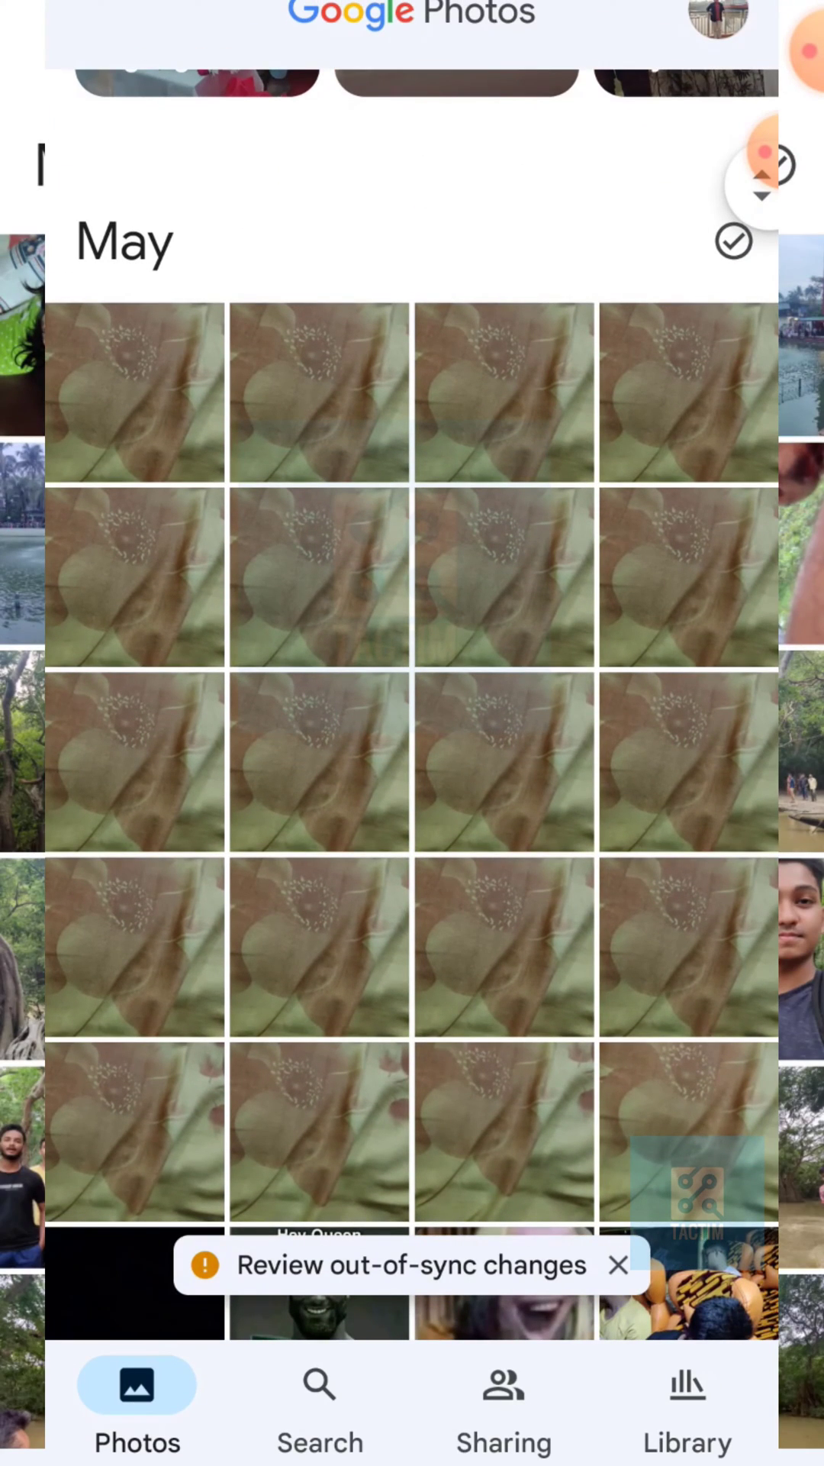
scroll(up, 3)
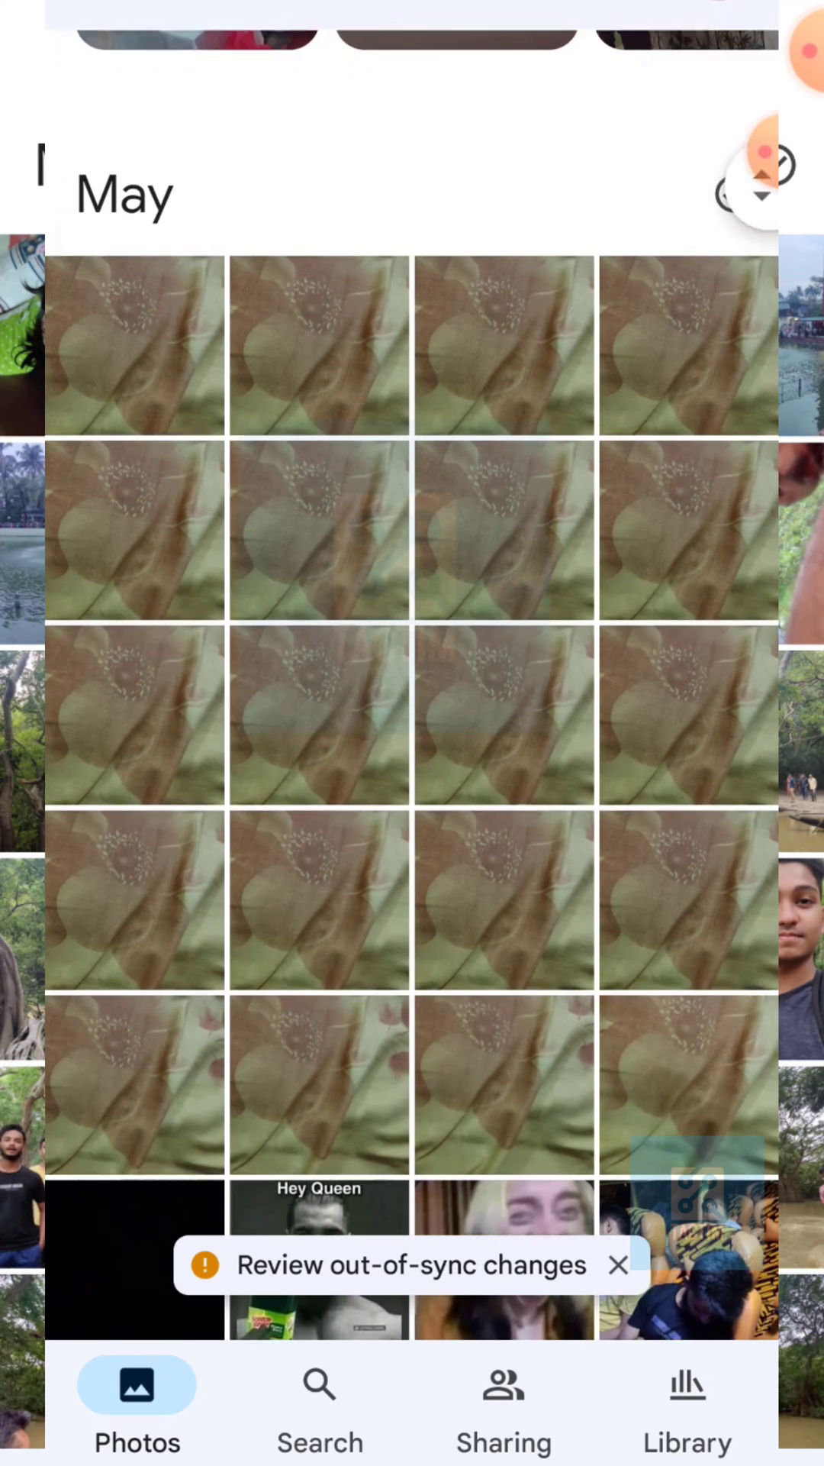
scroll(up, 3)
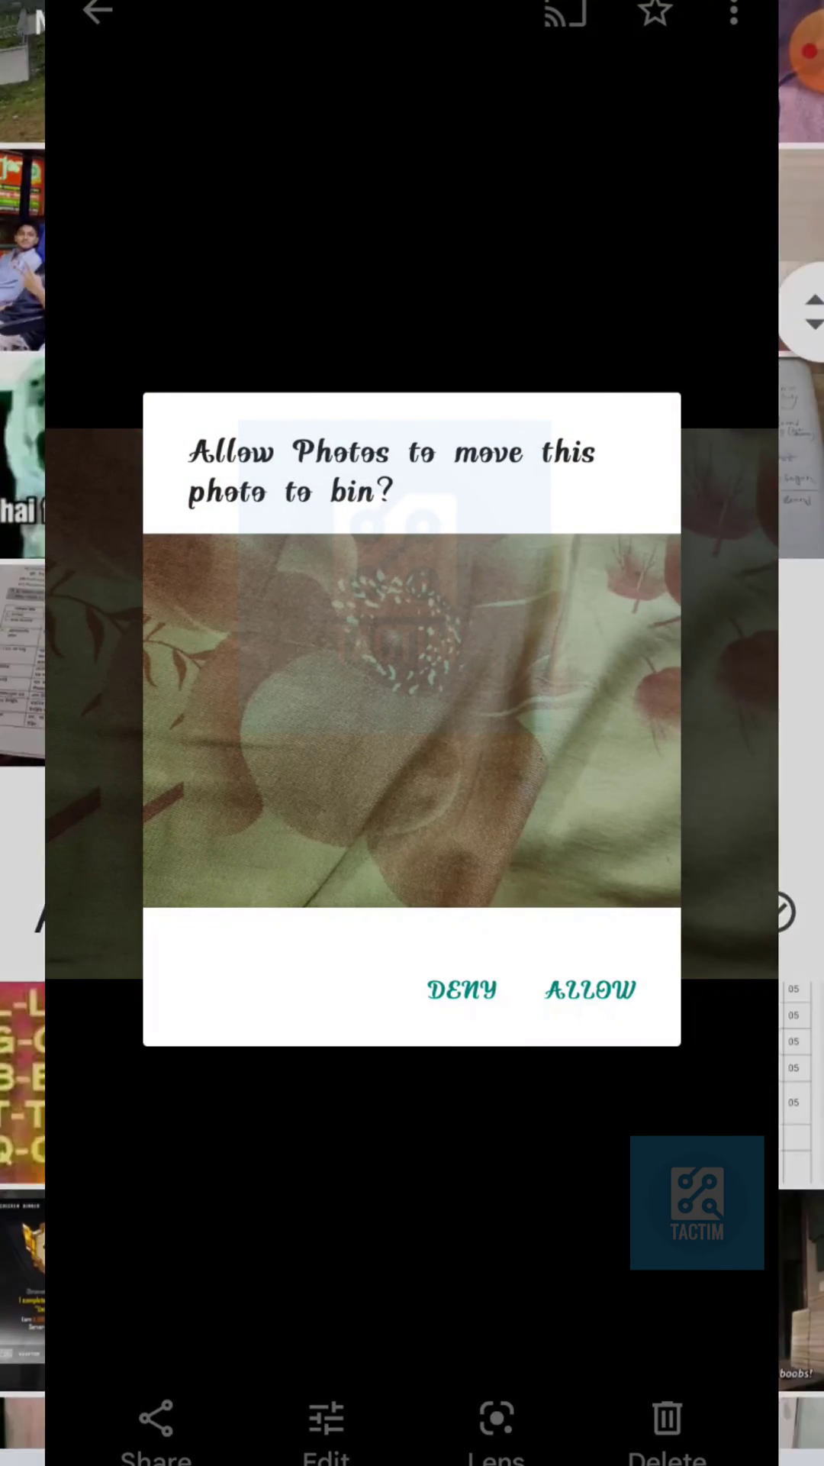
Step: Allow moving the open duplicate flower photo to the bin and return to the May grid
click(590, 990)
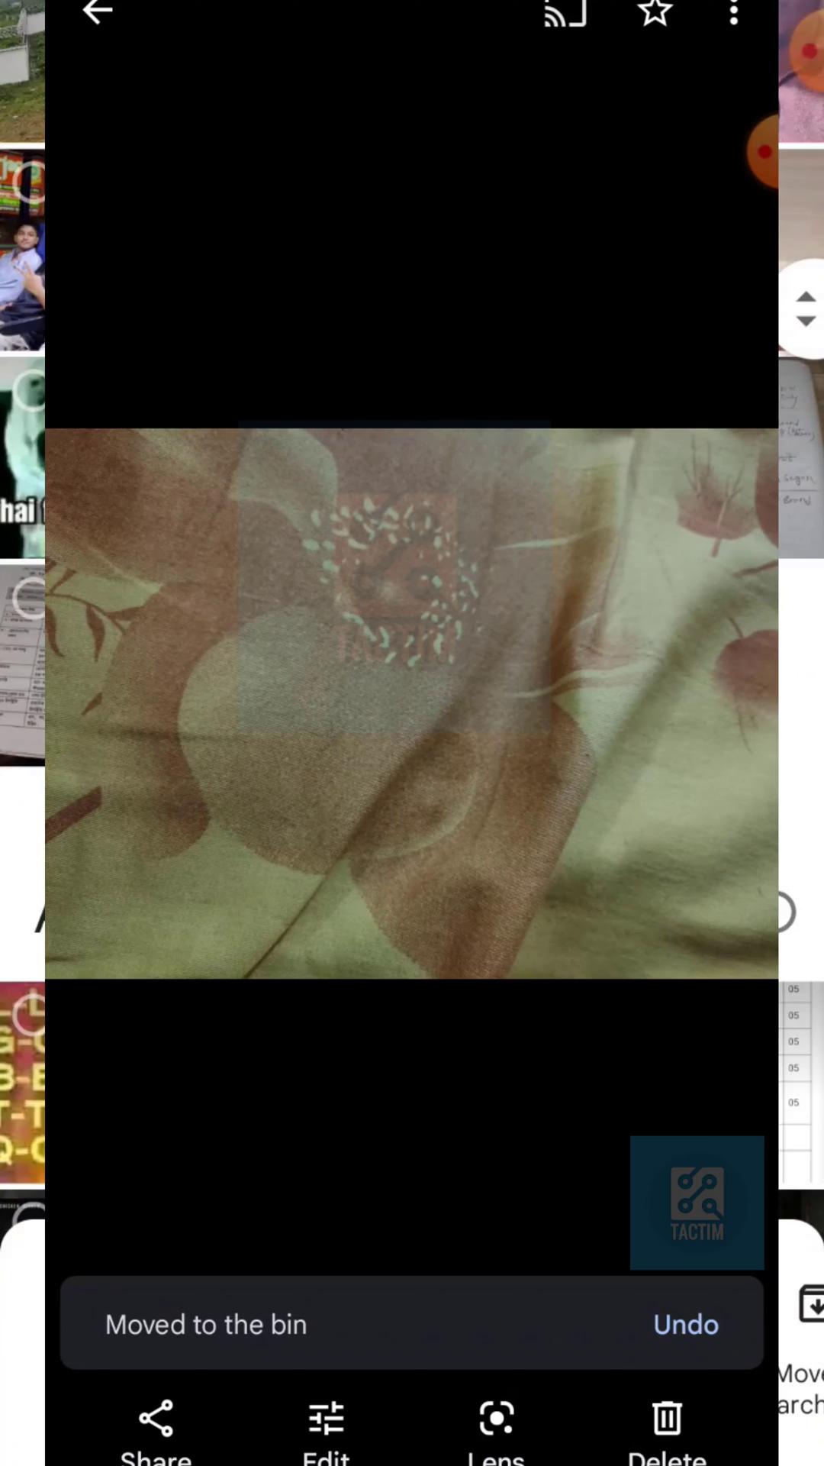
click(100, 13)
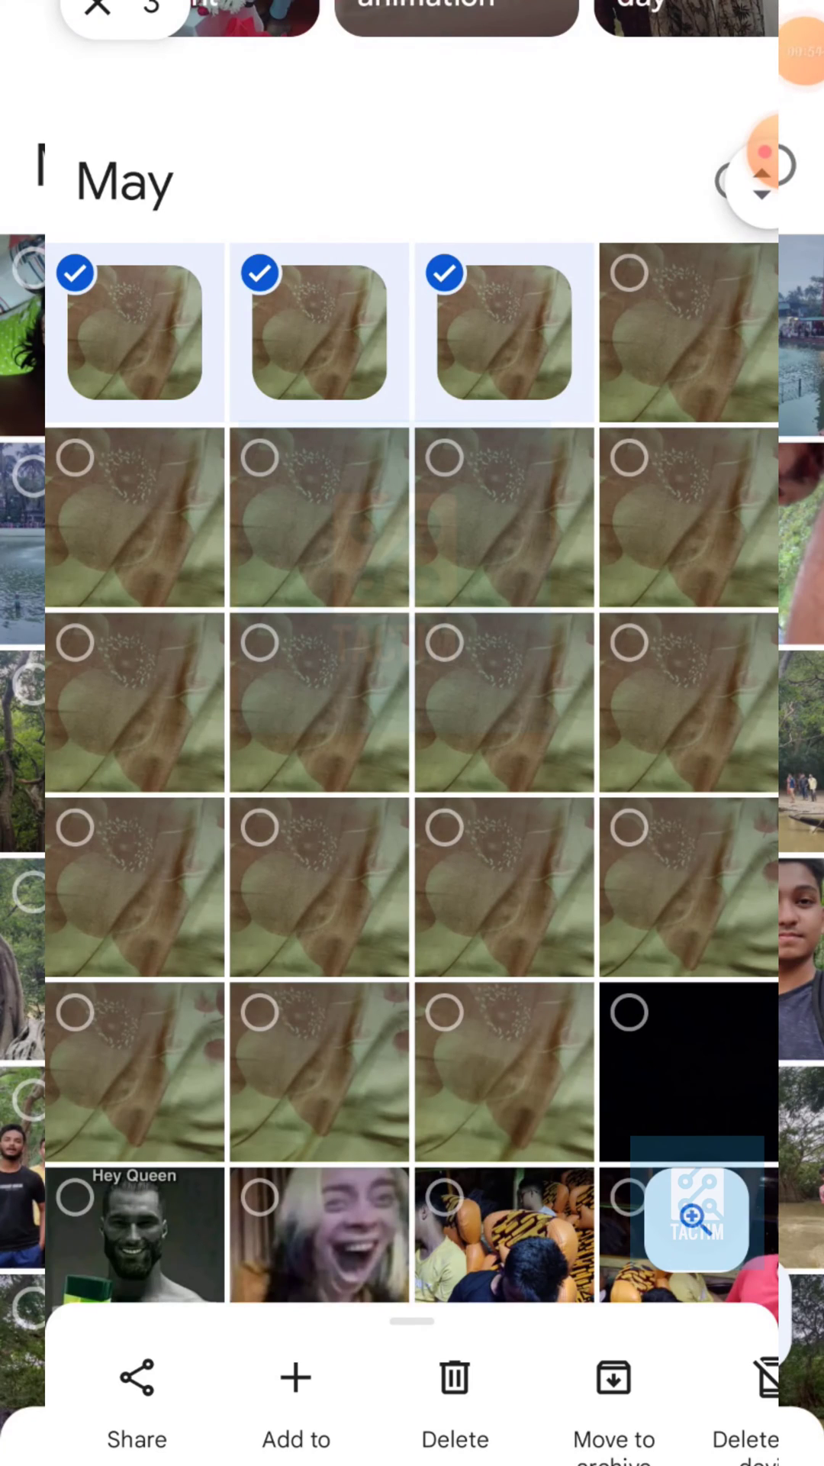
Step: Move the three selected May flower photos to the bin, then go to the home screen
click(454, 1378)
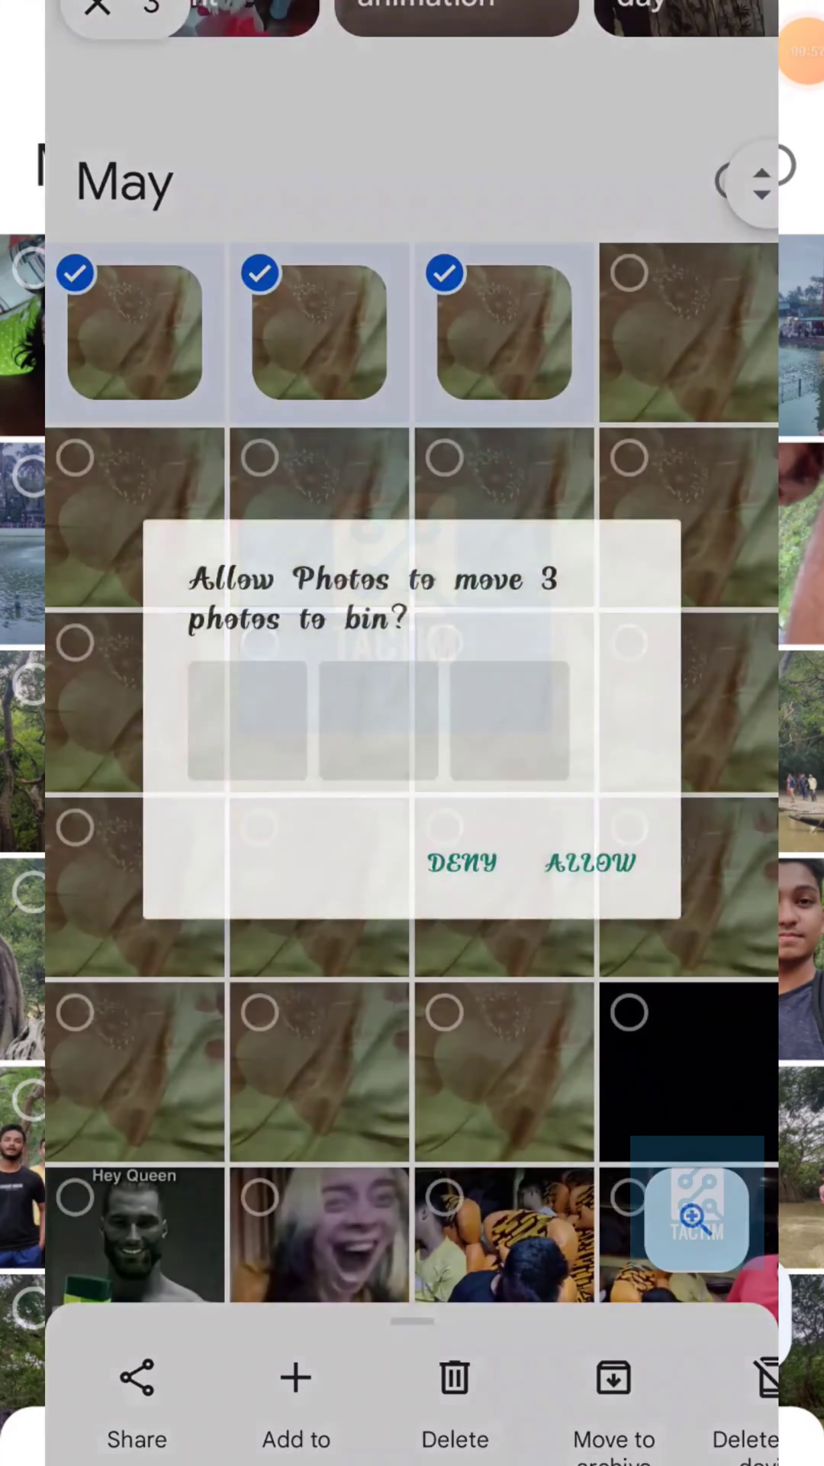
click(591, 862)
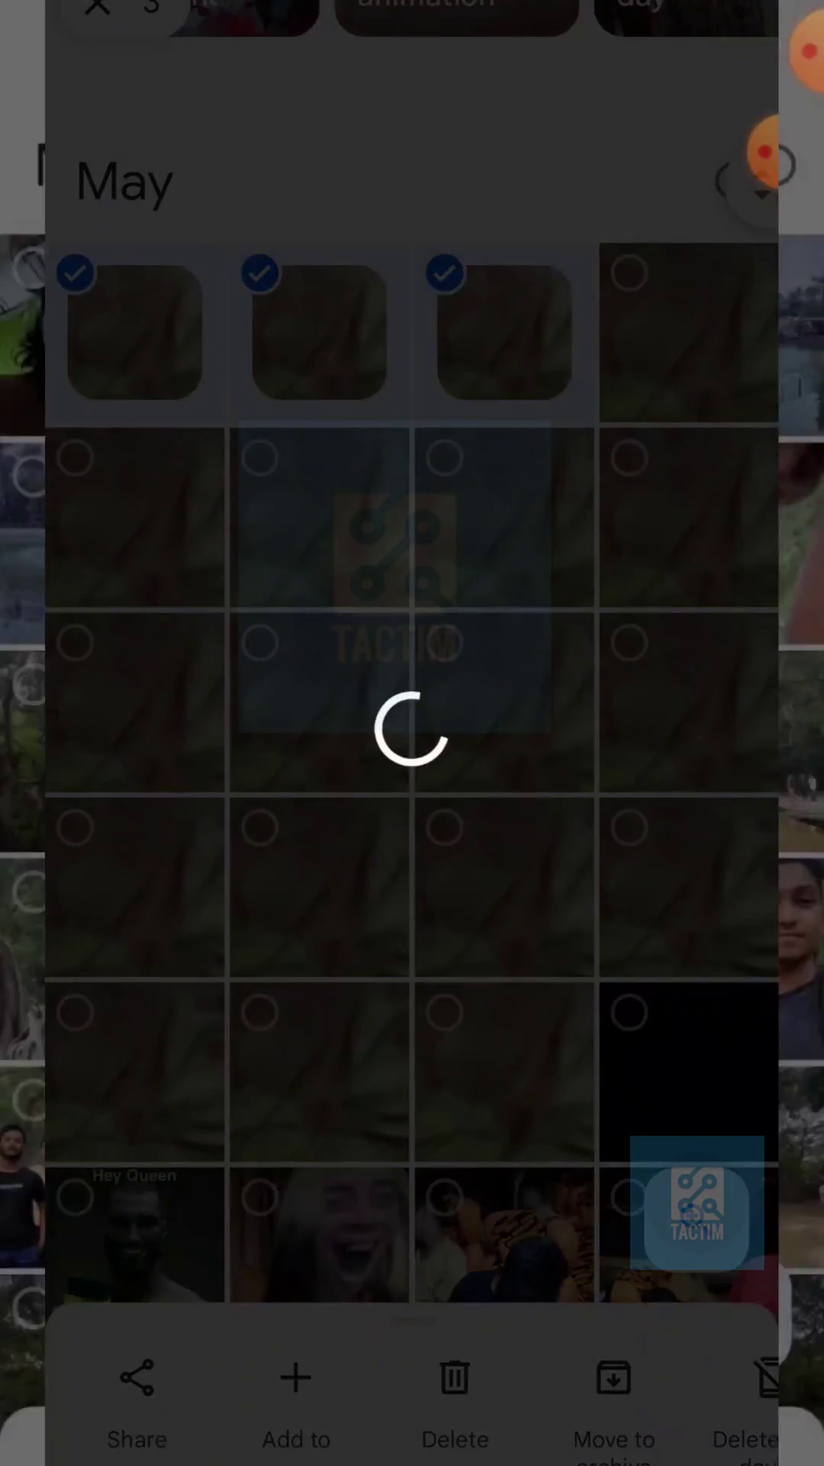
click(454, 1376)
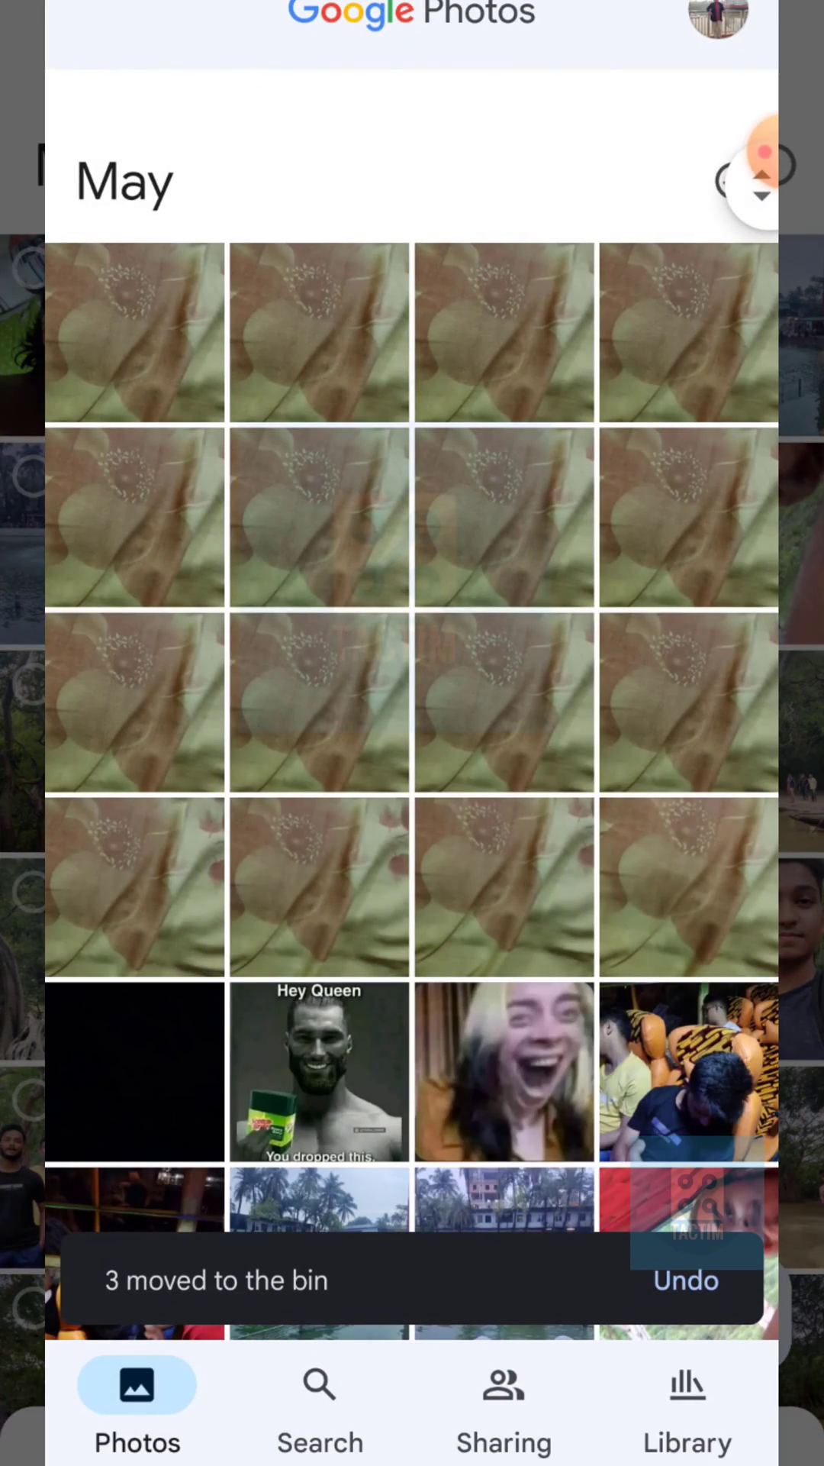
key(Home)
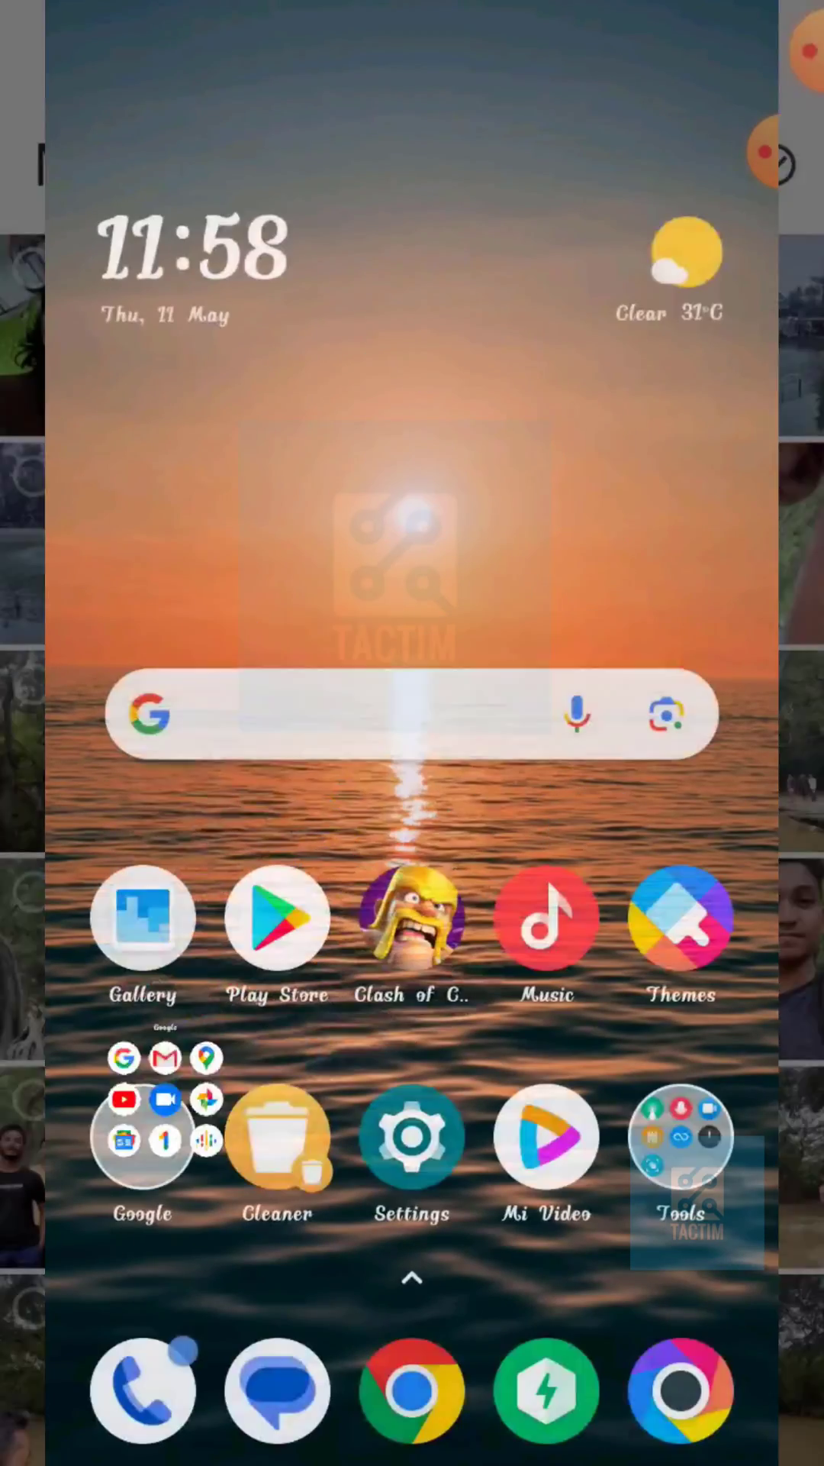